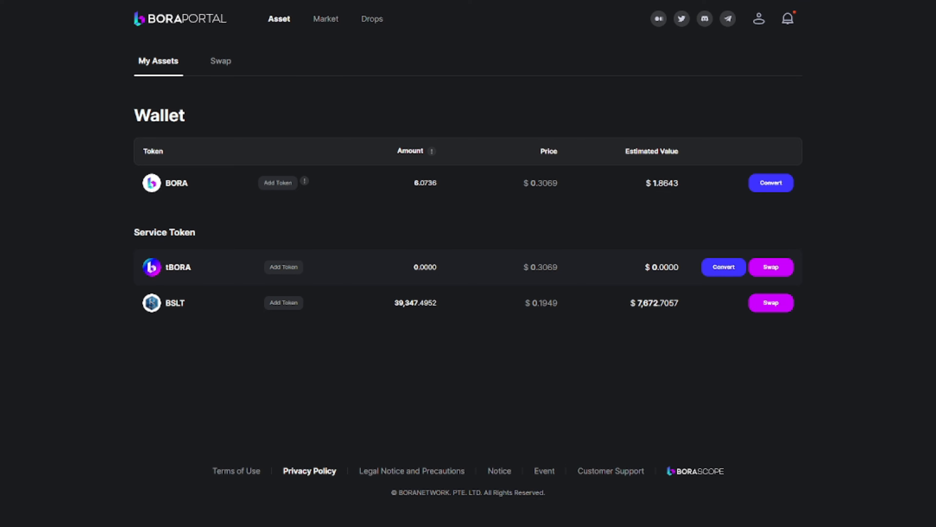
pyautogui.moveTo(186, 420)
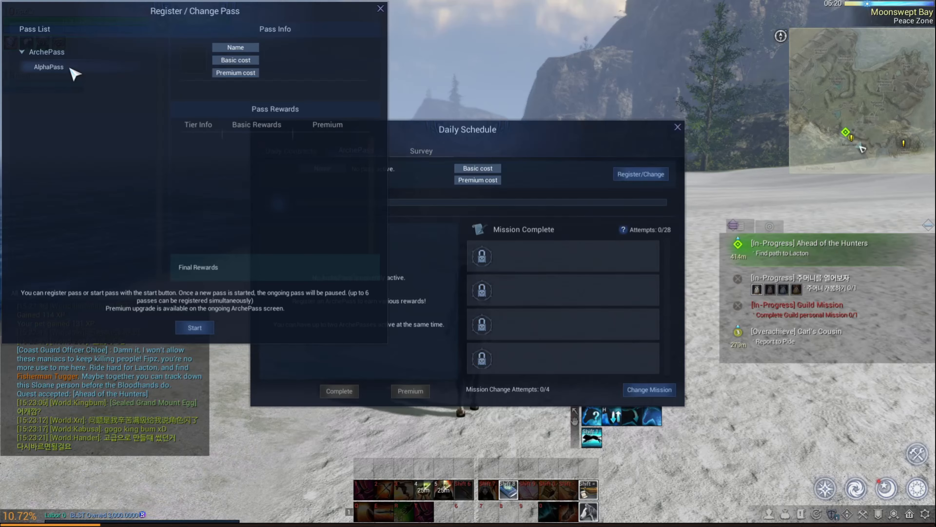
# Step: Register the AlphaPass in ArcheWorld, confirming the 350 cost
pyautogui.click(49, 67)
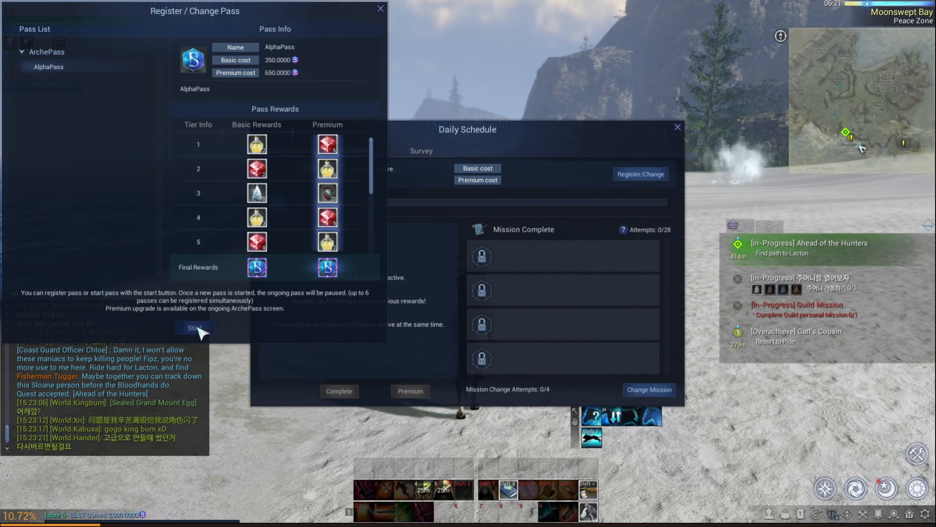
pyautogui.click(194, 327)
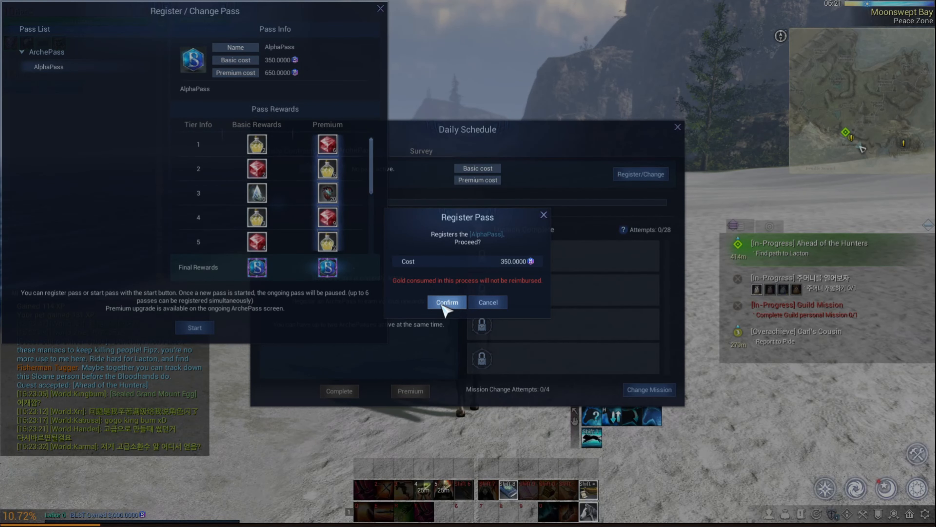
pyautogui.click(446, 302)
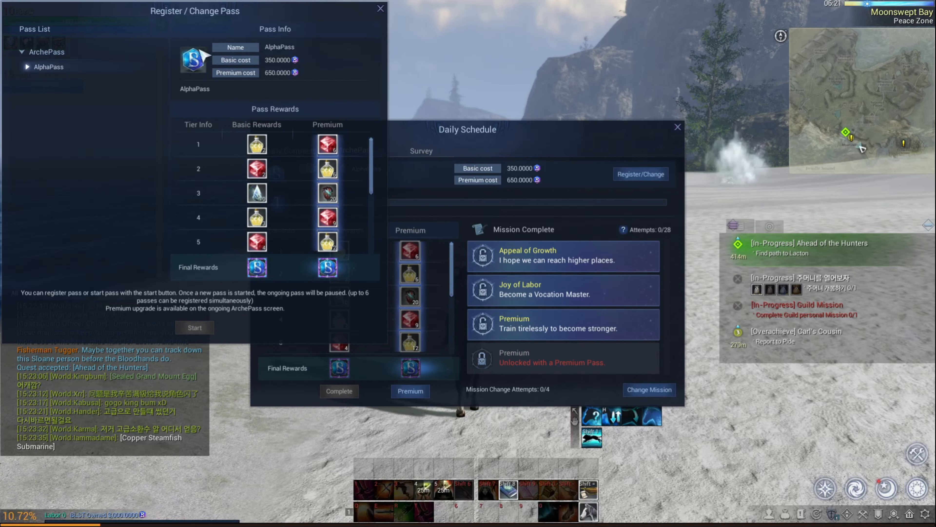
pyautogui.moveTo(349, 185)
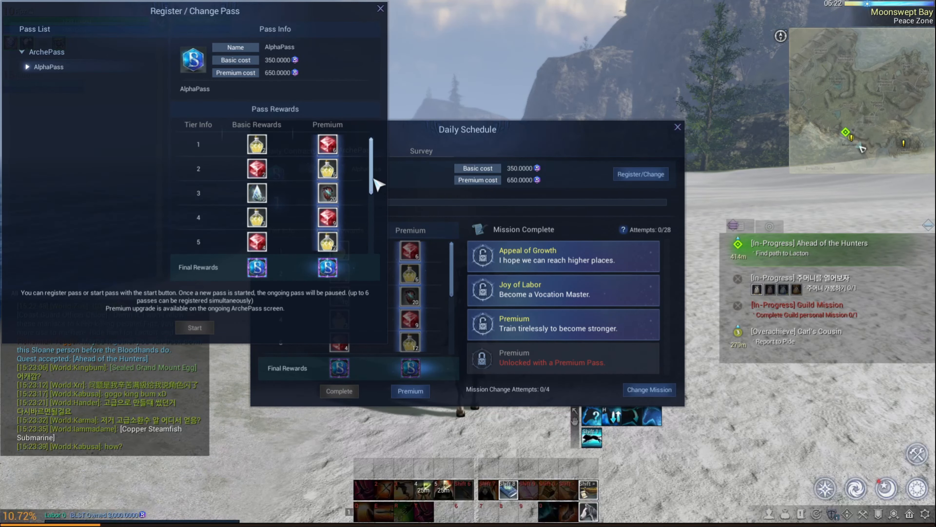
pyautogui.click(526, 255)
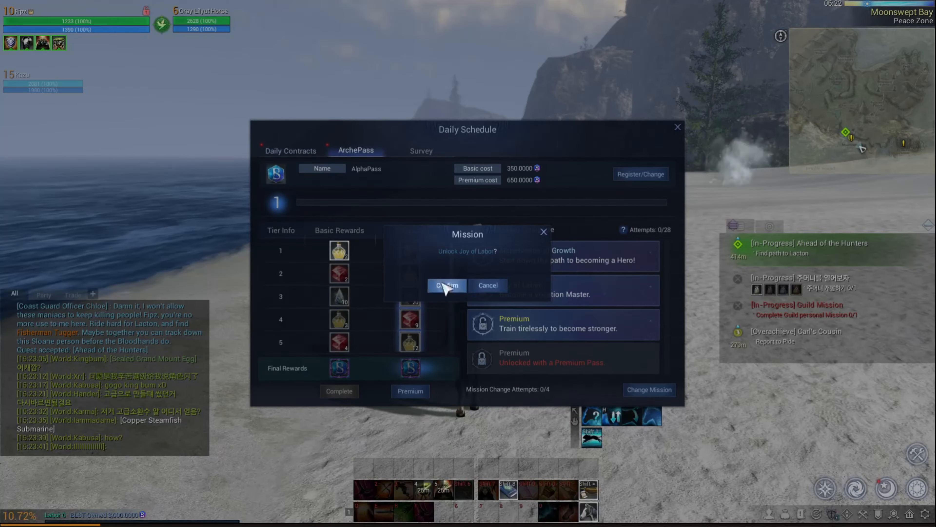
# Step: Confirm unlocking the Joy of Labor mission
pyautogui.click(445, 285)
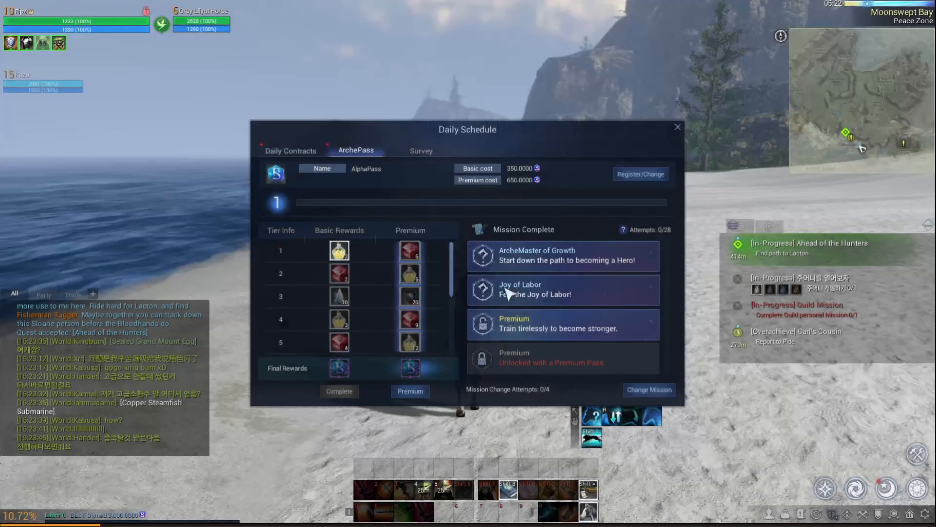
pyautogui.click(555, 255)
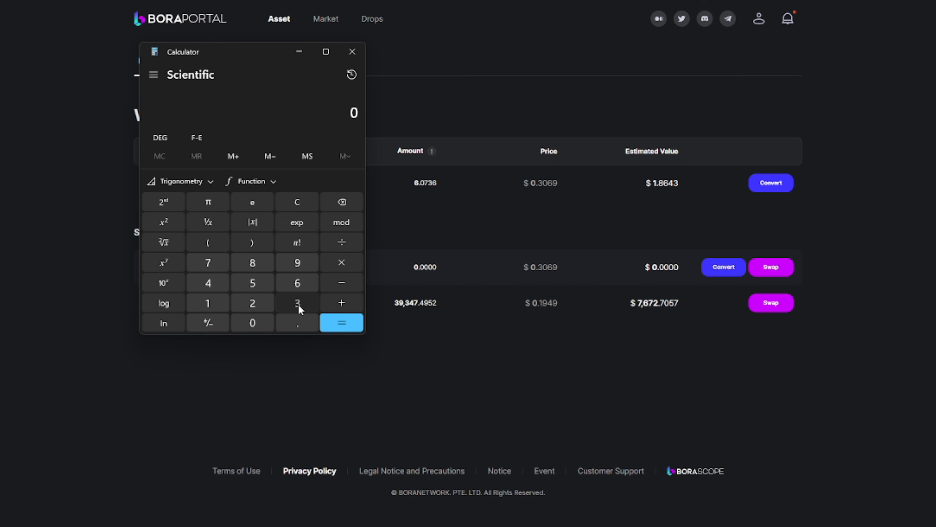
# Step: Work out 300 × 0.195 = 58.5 in the calculator
pyautogui.click(342, 263)
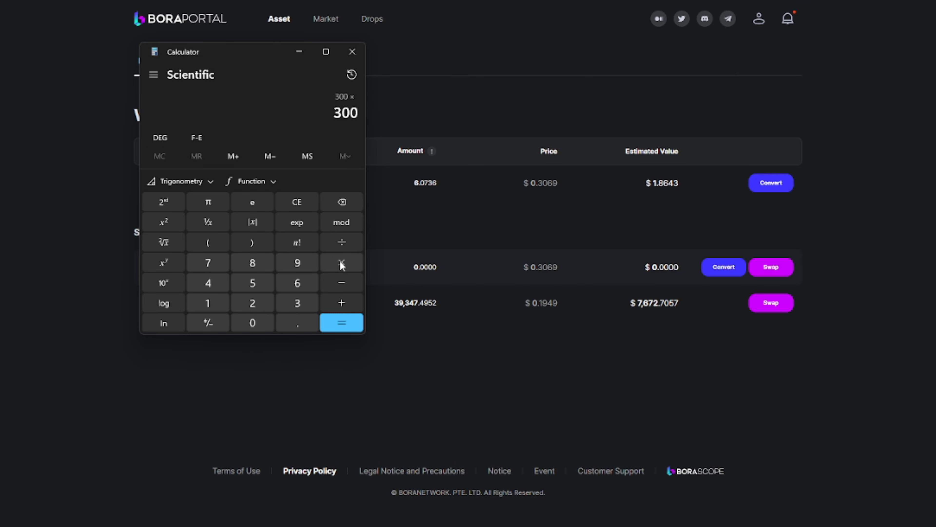
pyautogui.click(297, 201)
pyautogui.write('0.19')
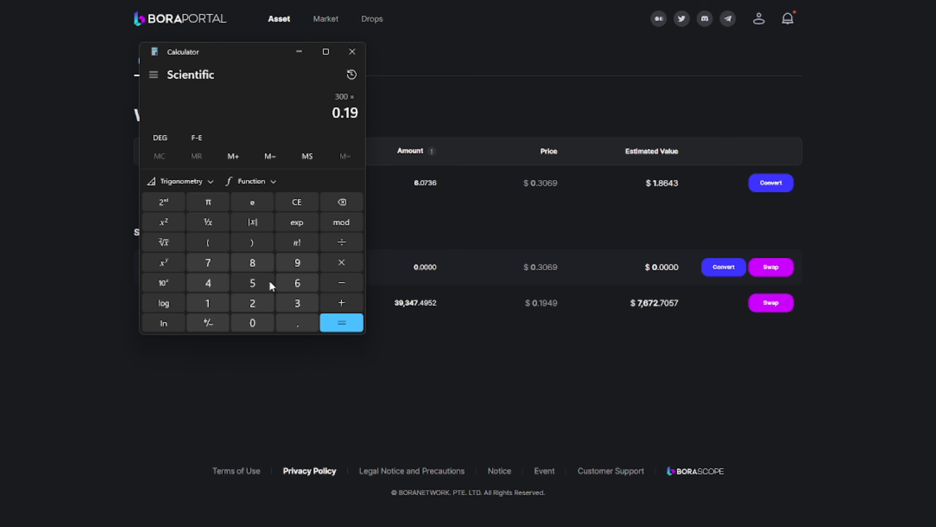
pyautogui.click(341, 323)
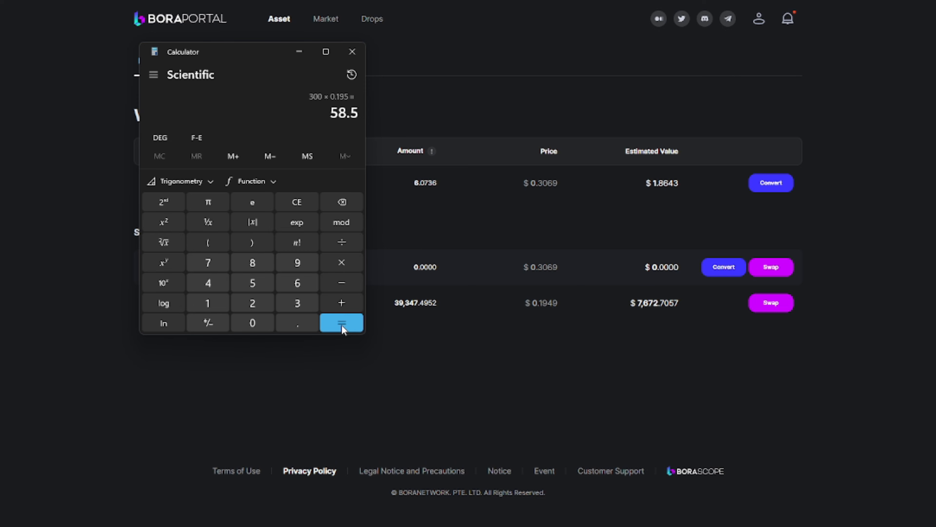
pyautogui.moveTo(297, 203)
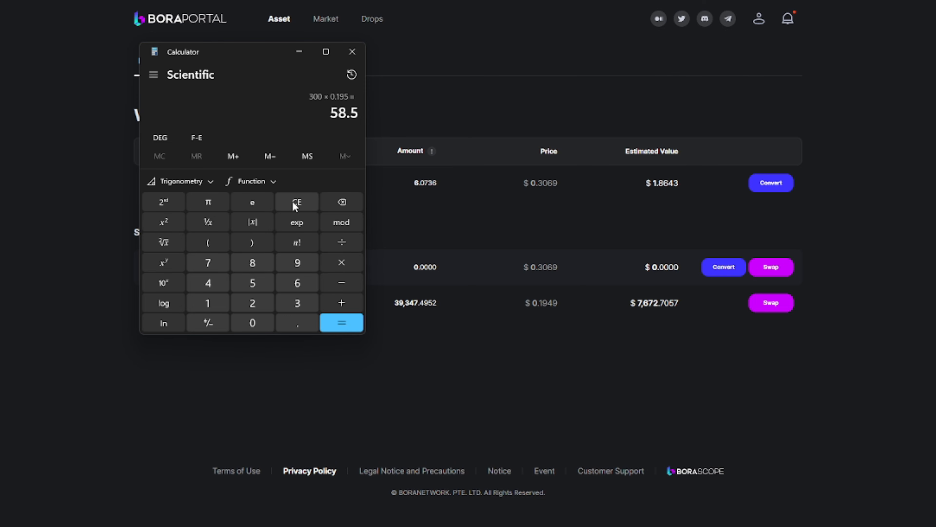
# Step: Clear the result and begin entering 5,400 × 0.195
pyautogui.click(297, 202)
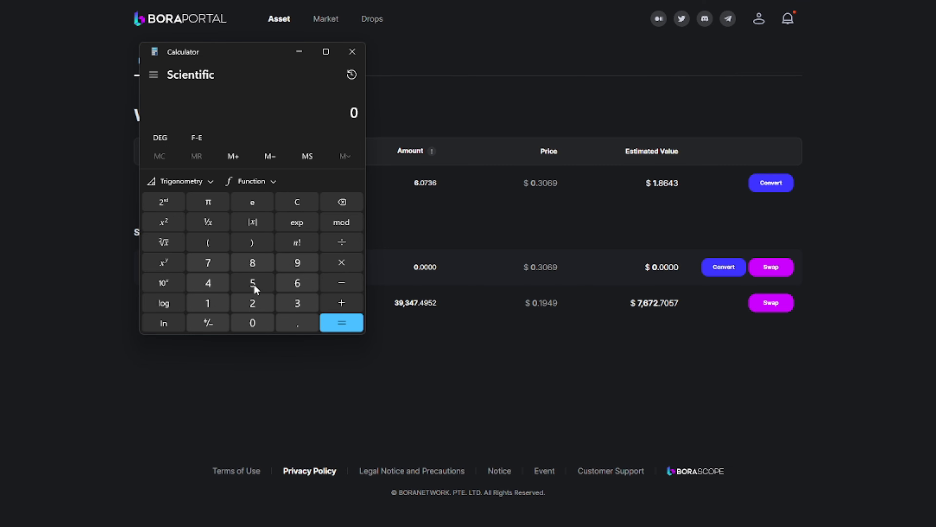
pyautogui.click(252, 323)
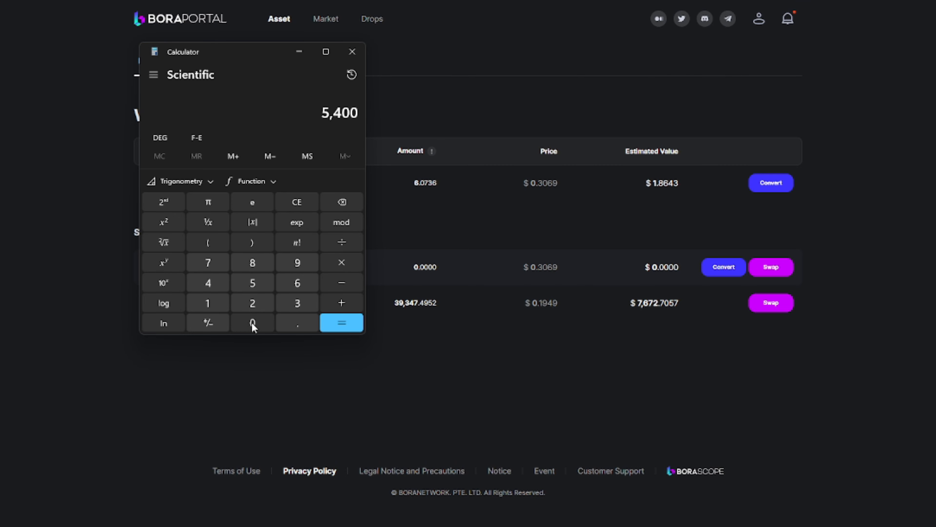
pyautogui.moveTo(346, 127)
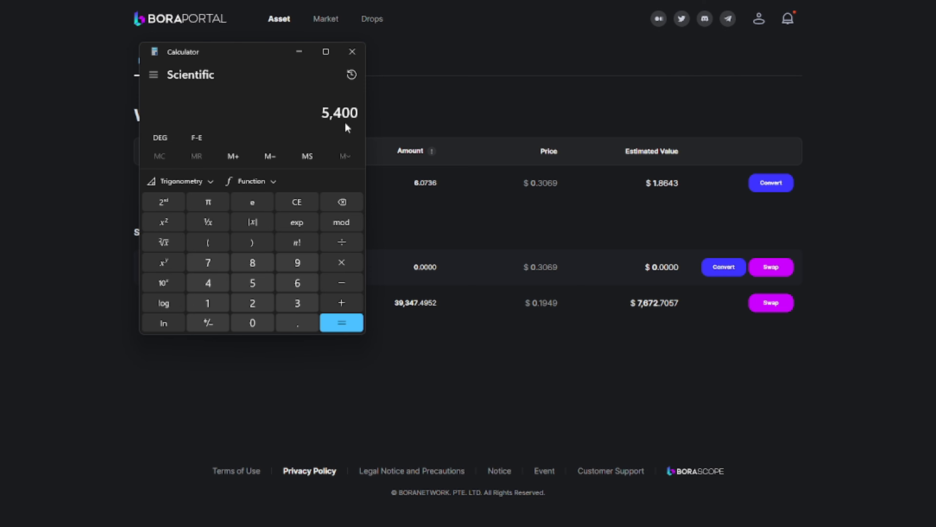
pyautogui.moveTo(373, 235)
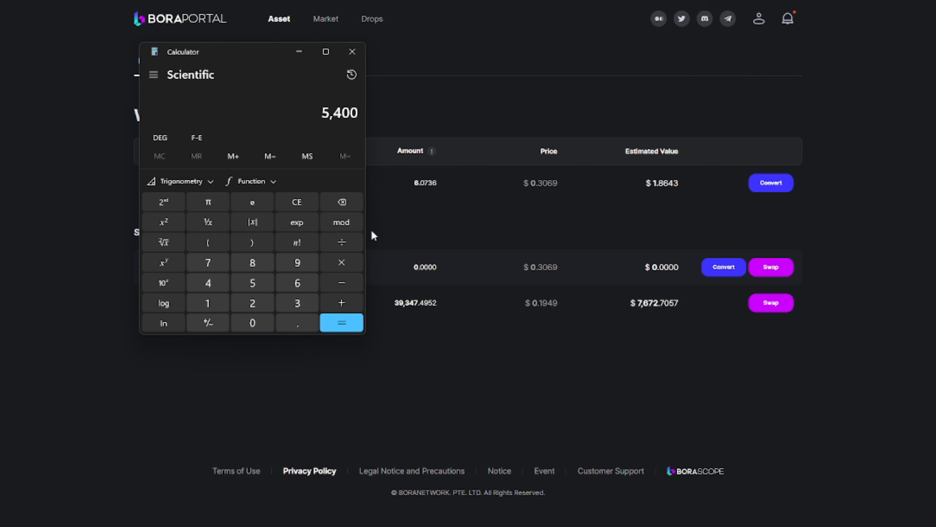
pyautogui.click(341, 262)
pyautogui.write('0.1')
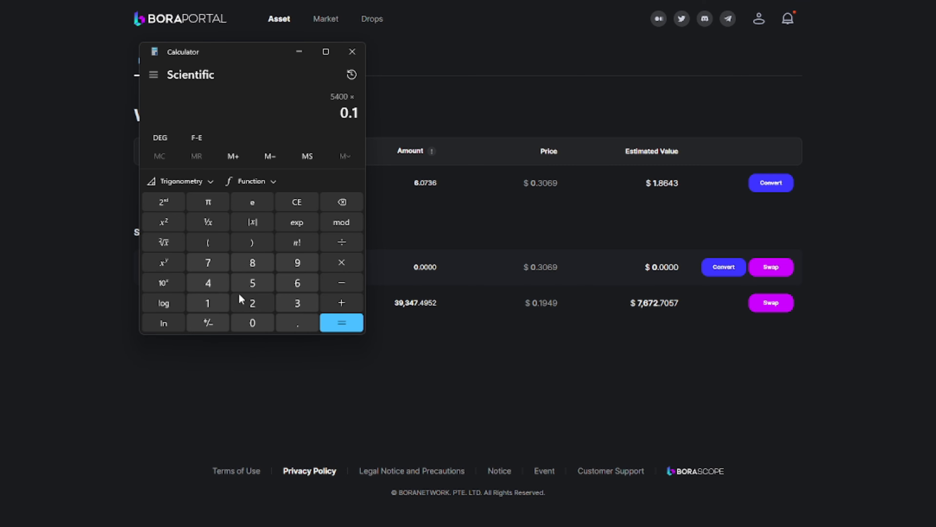
pyautogui.click(341, 322)
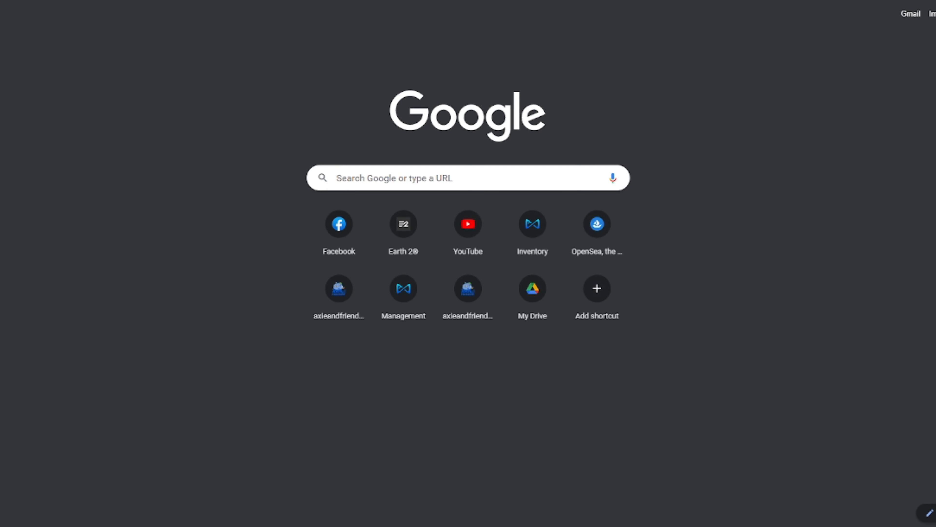
# Step: Browse OpenSea to the ArcheWorld Land Asia 1 #8706 Sunbite Wilds listing at 8,900
pyautogui.click(596, 223)
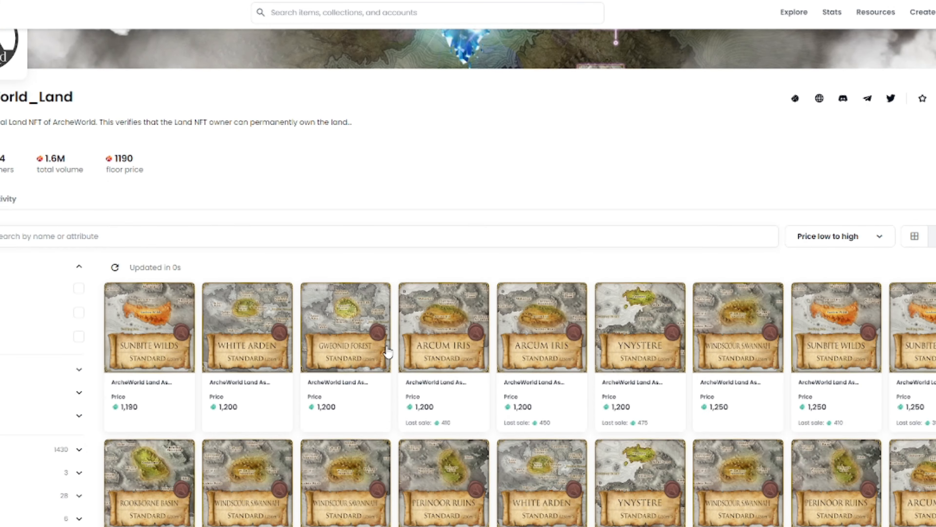
pyautogui.scroll(-3)
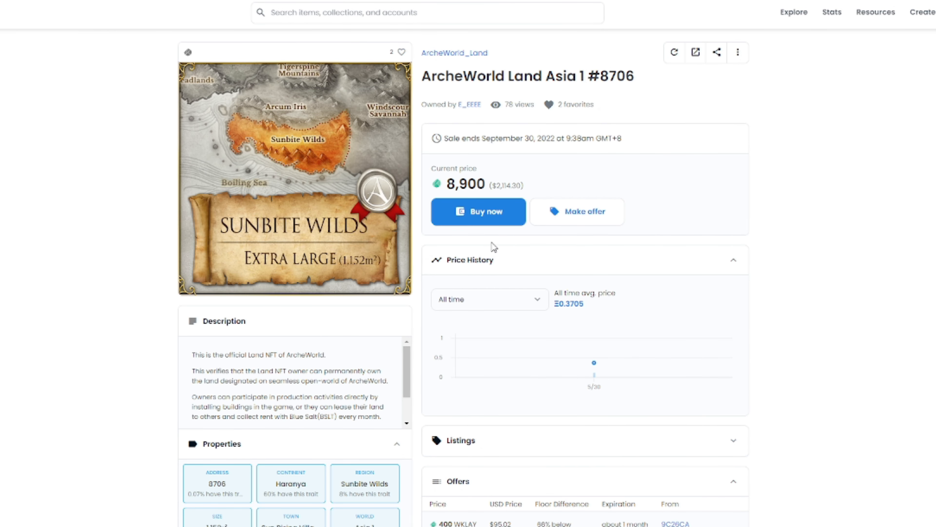
pyautogui.moveTo(372, 176)
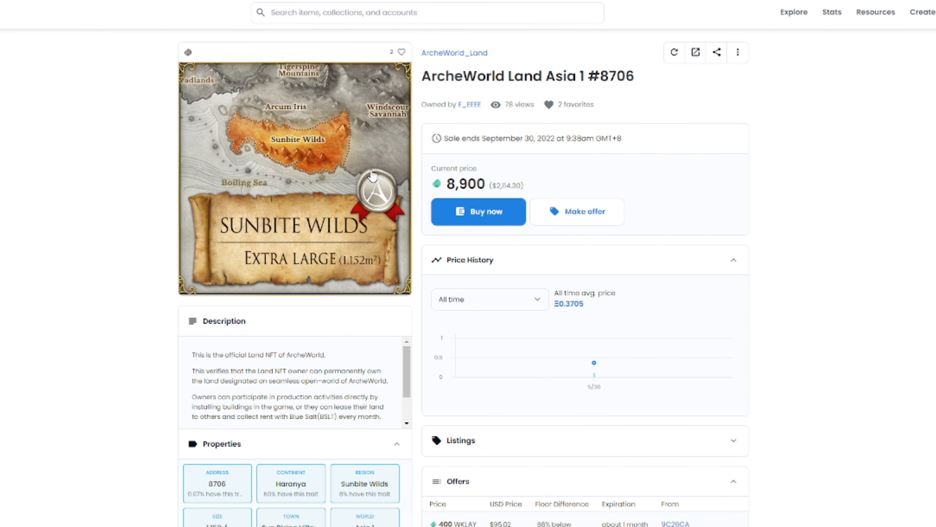
pyautogui.doubleClick(495, 185)
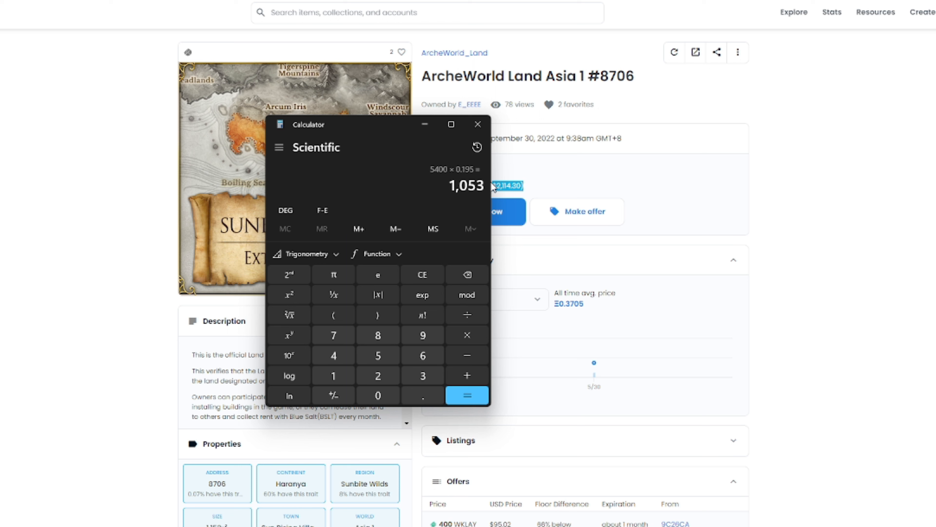
pyautogui.moveTo(484, 187)
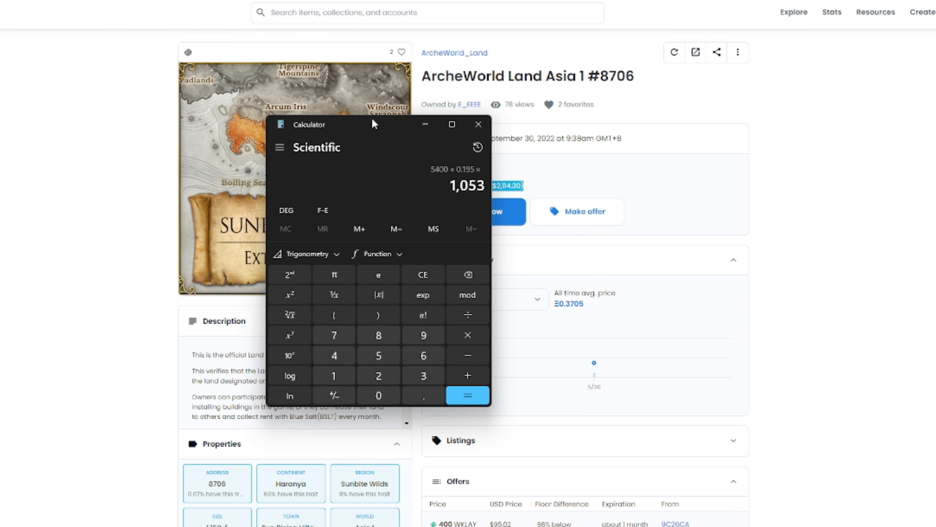
pyautogui.moveTo(365, 128)
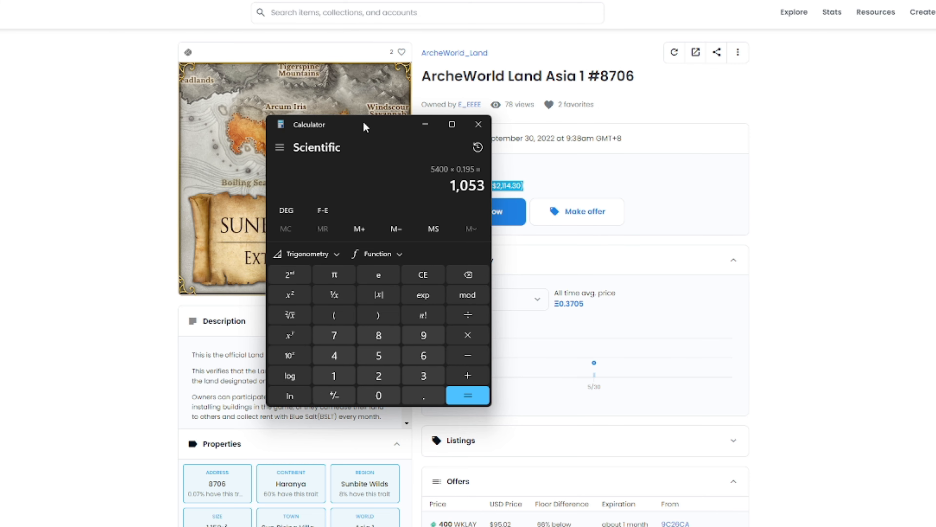
# Step: Move the calculator window aside after getting 5400 × 0.195 = 1,053
pyautogui.moveTo(363, 124); pyautogui.dragTo(183, 108)
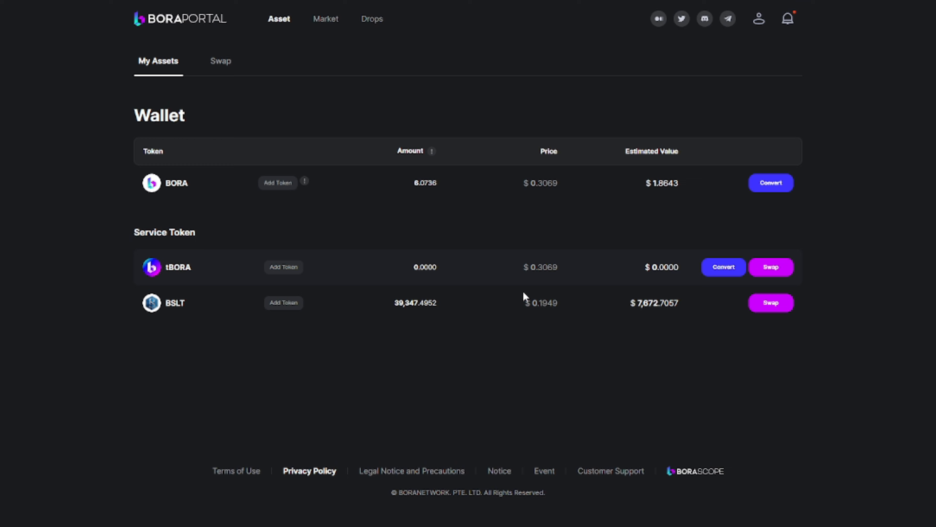
pyautogui.moveTo(526, 299)
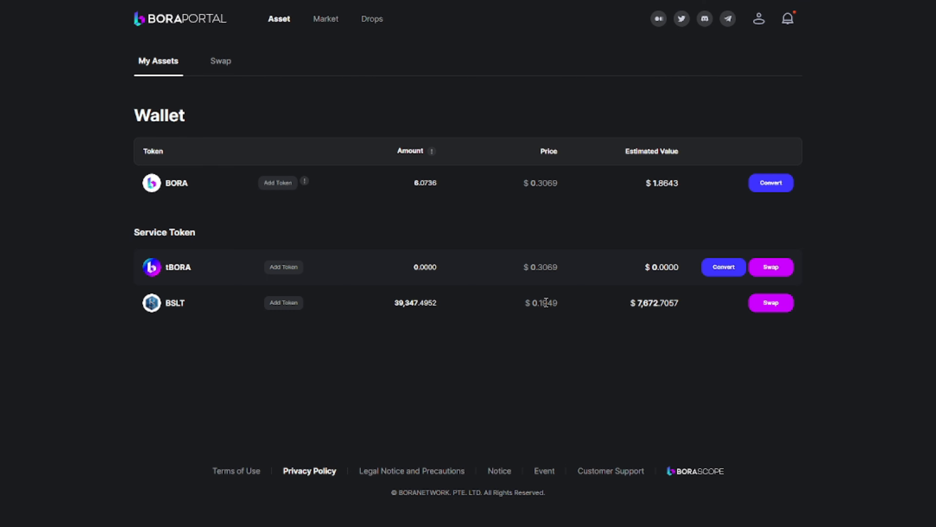
# Step: Select the BSLT price of 0.1949 in the BORA Portal wallet
pyautogui.doubleClick(542, 303)
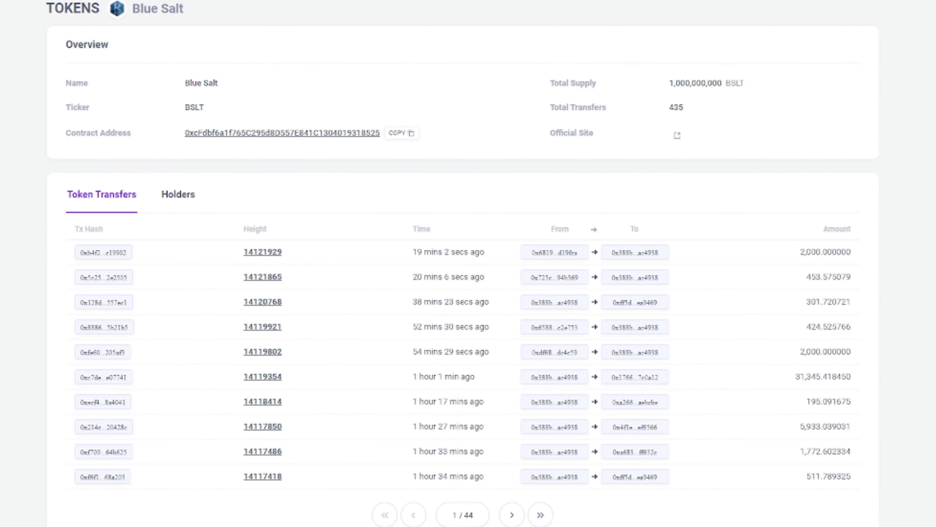
pyautogui.moveTo(554, 301)
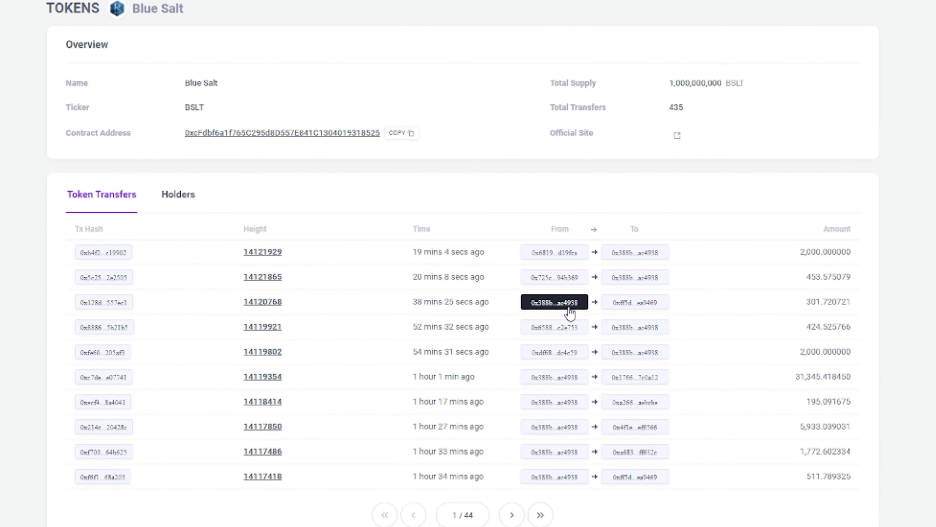
pyautogui.moveTo(774, 267)
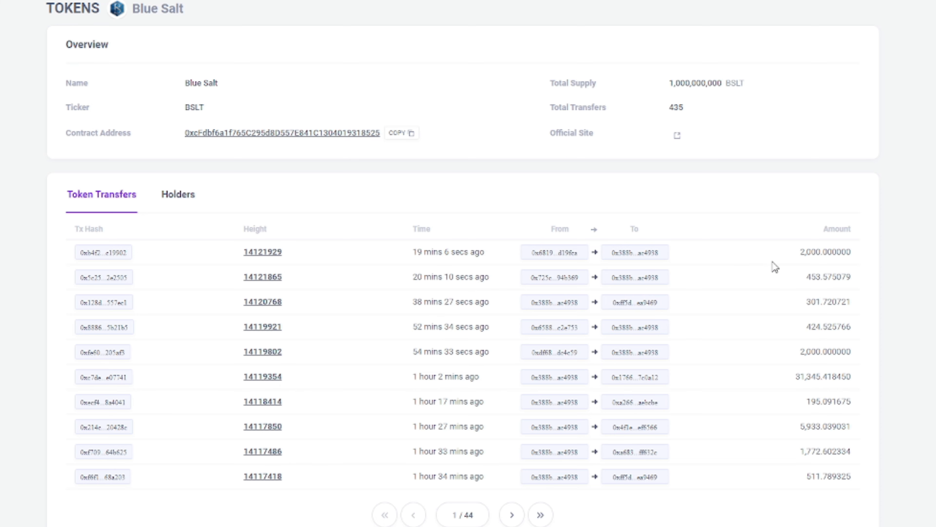
# Step: Select Blue Salt transfer amounts, including 453.575079, on the token page
pyautogui.doubleClick(825, 252)
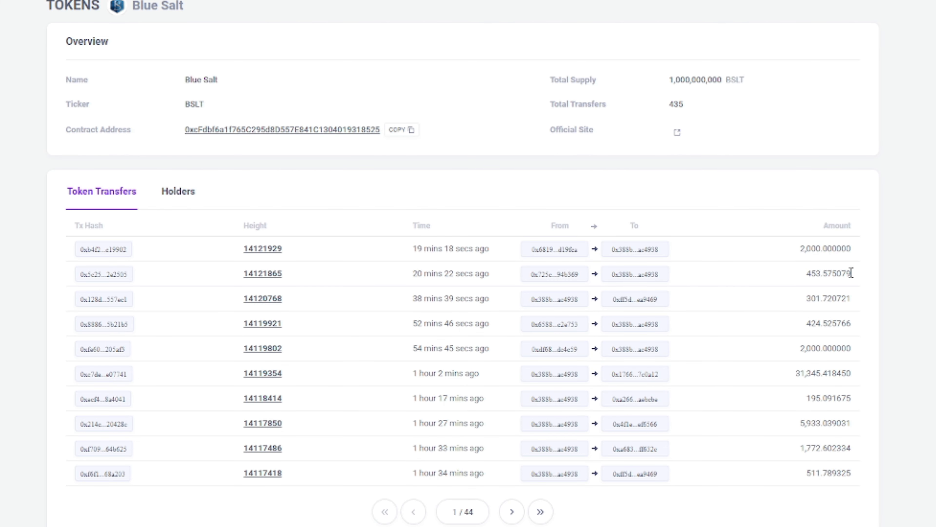
pyautogui.doubleClick(827, 273)
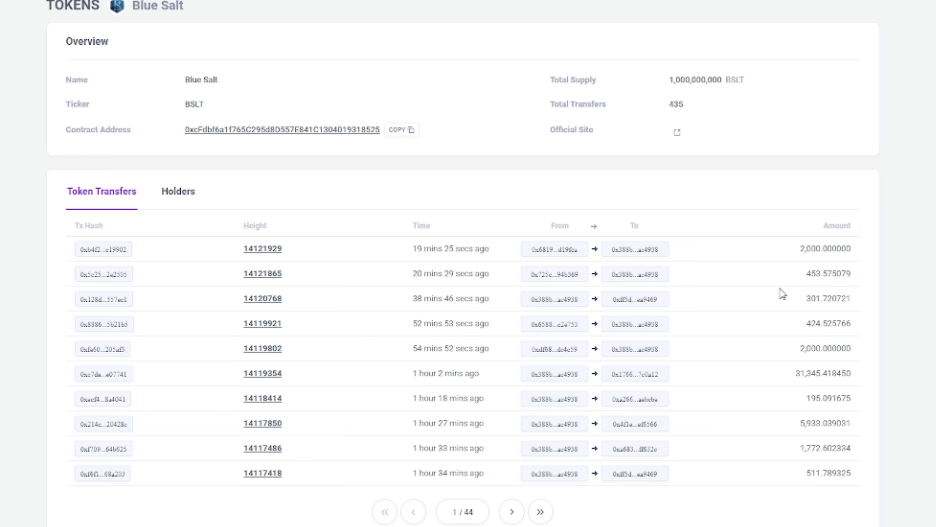
pyautogui.moveTo(647, 319)
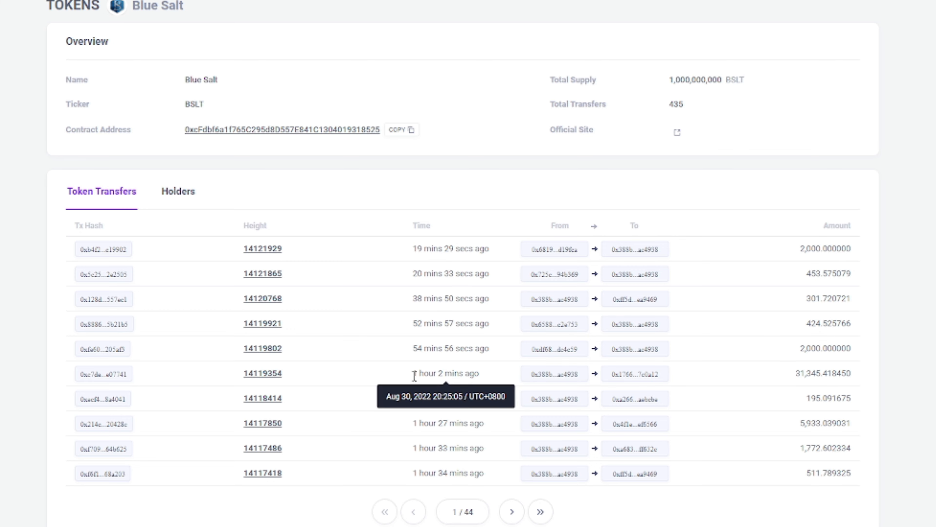
pyautogui.moveTo(781, 387)
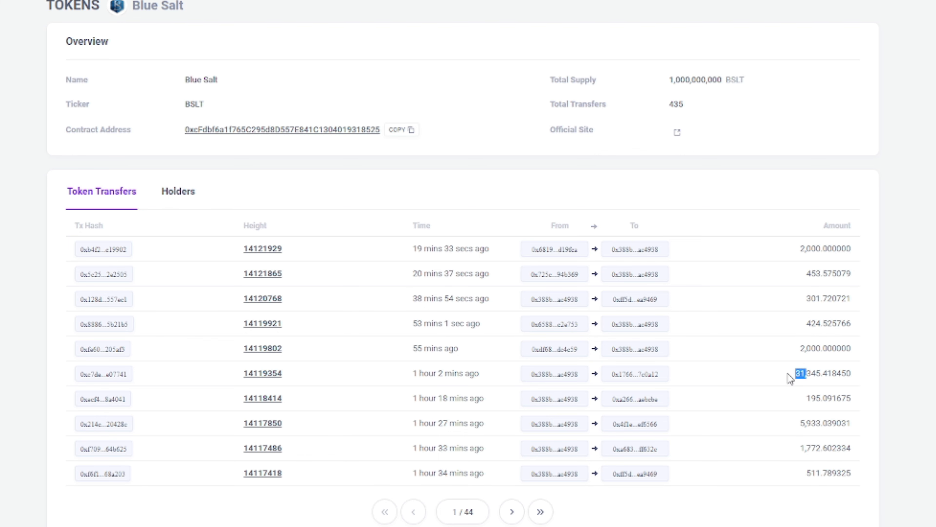
pyautogui.moveTo(778, 383)
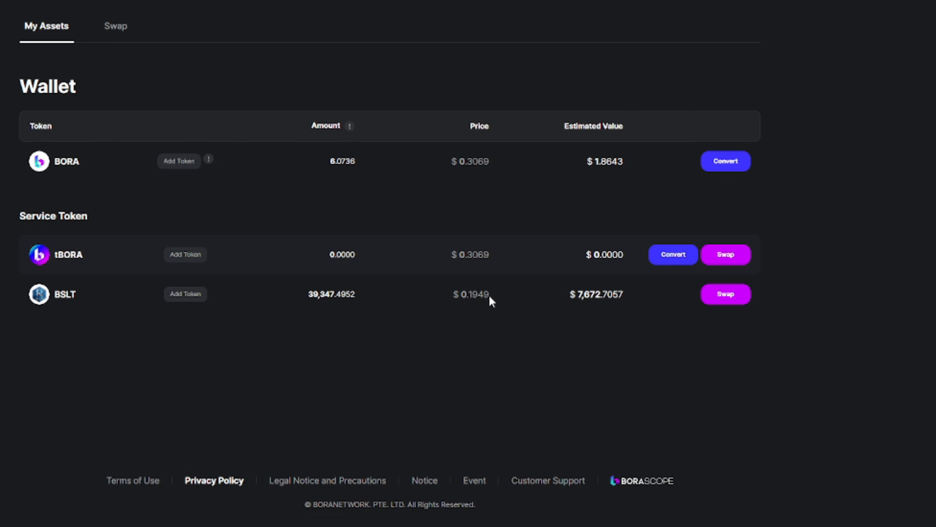
pyautogui.moveTo(478, 298)
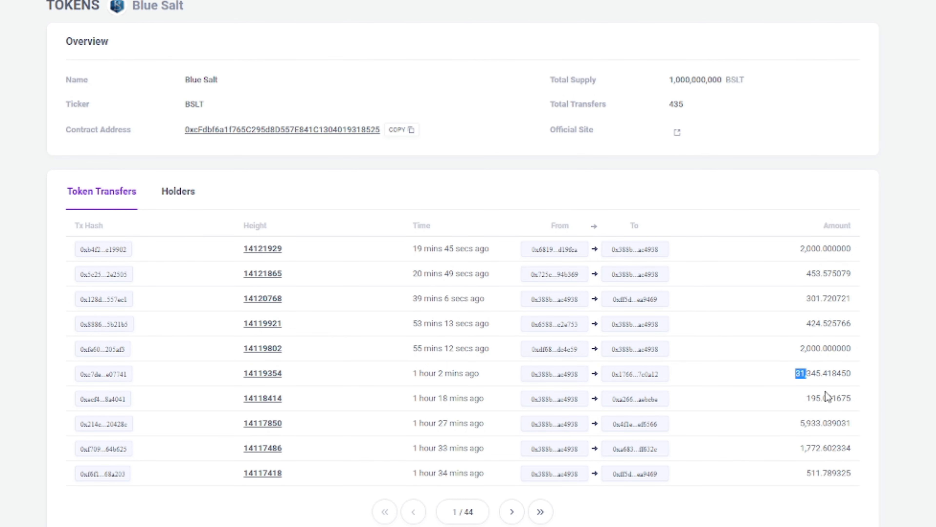
pyautogui.moveTo(609, 463)
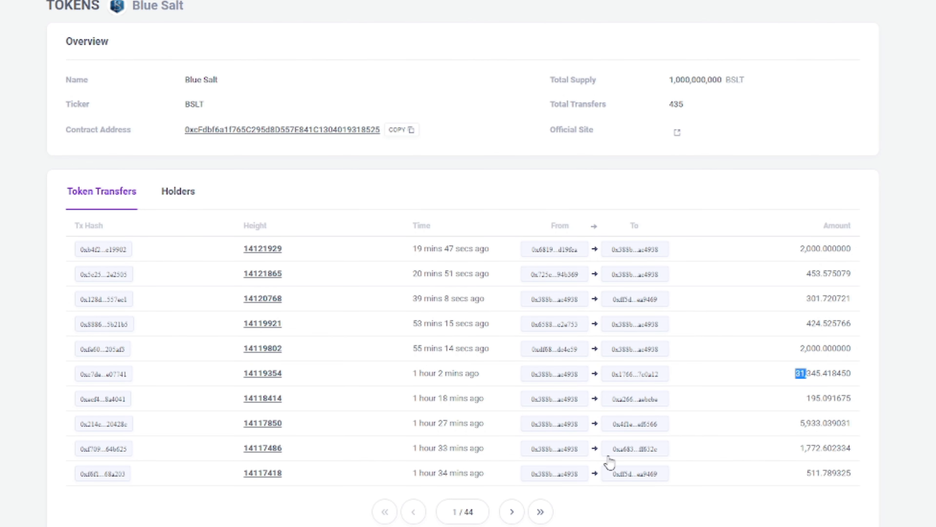
# Step: Page the Blue Salt transfers to page 3 of 44 and select the 435 total count
pyautogui.click(511, 511)
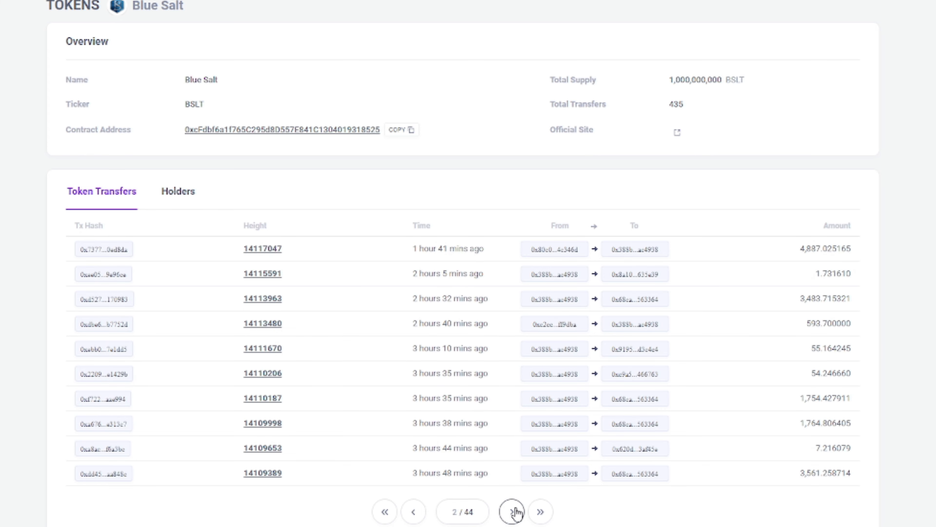
pyautogui.click(512, 512)
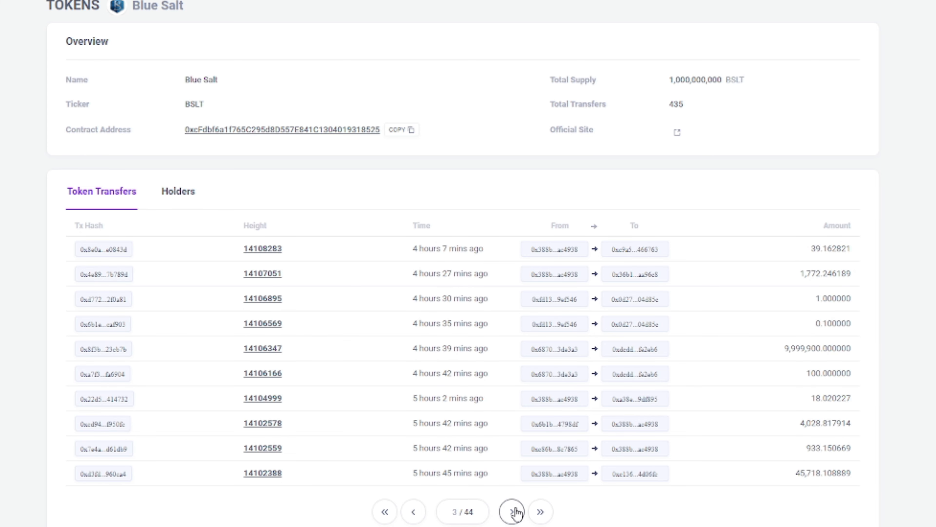
pyautogui.moveTo(626, 488)
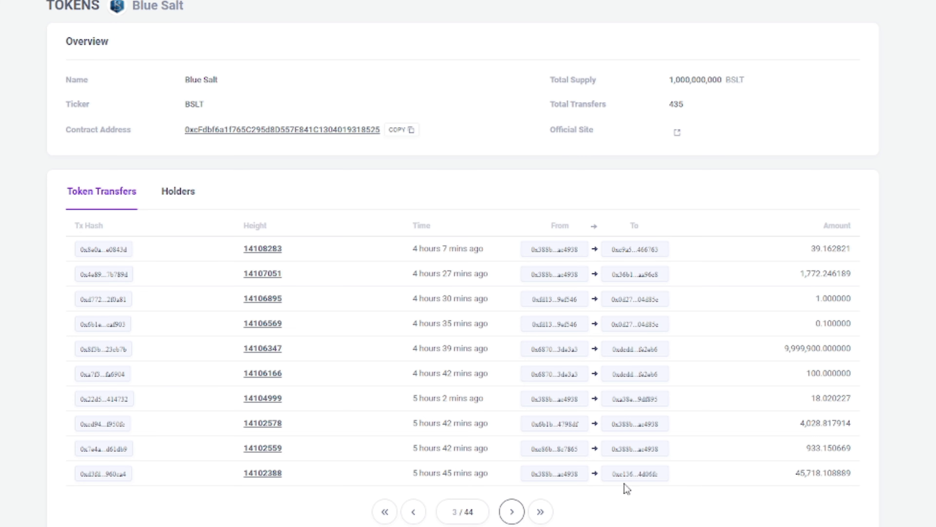
pyautogui.moveTo(797, 480)
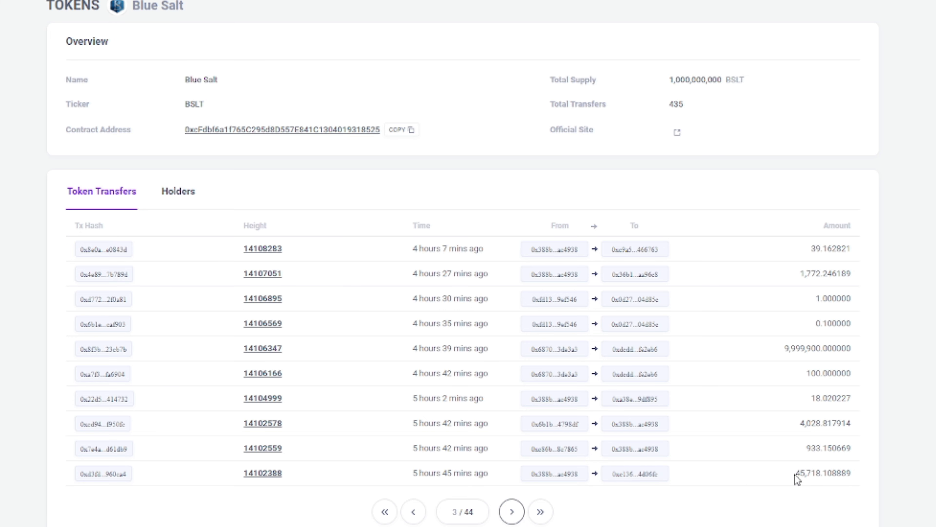
pyautogui.moveTo(798, 476)
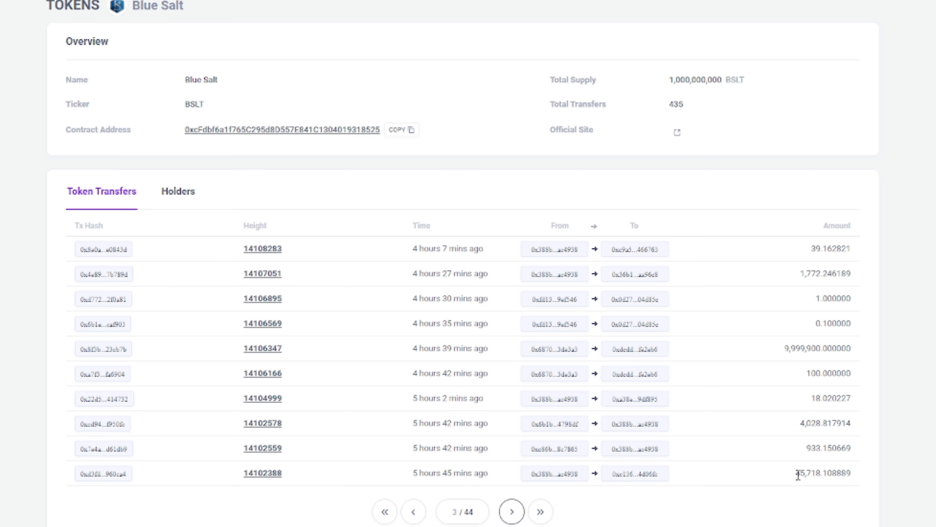
pyautogui.moveTo(799, 478)
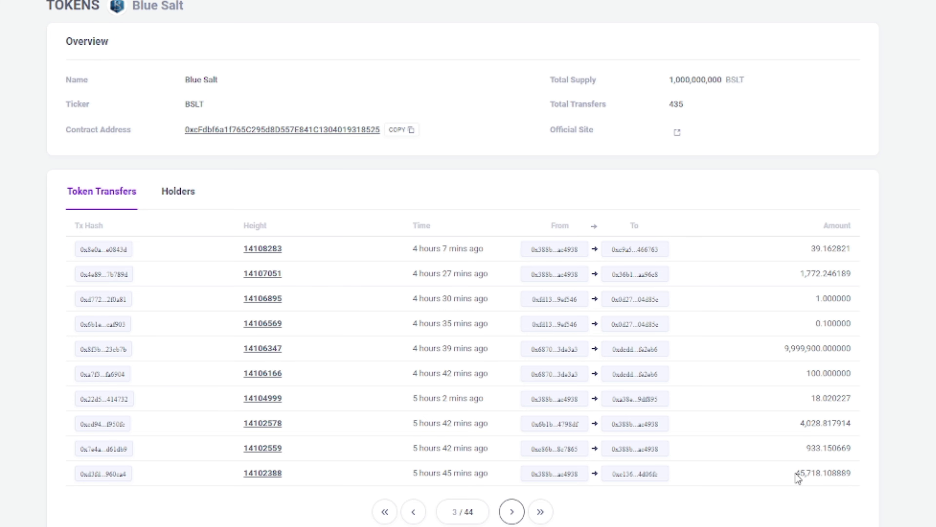
pyautogui.moveTo(785, 410)
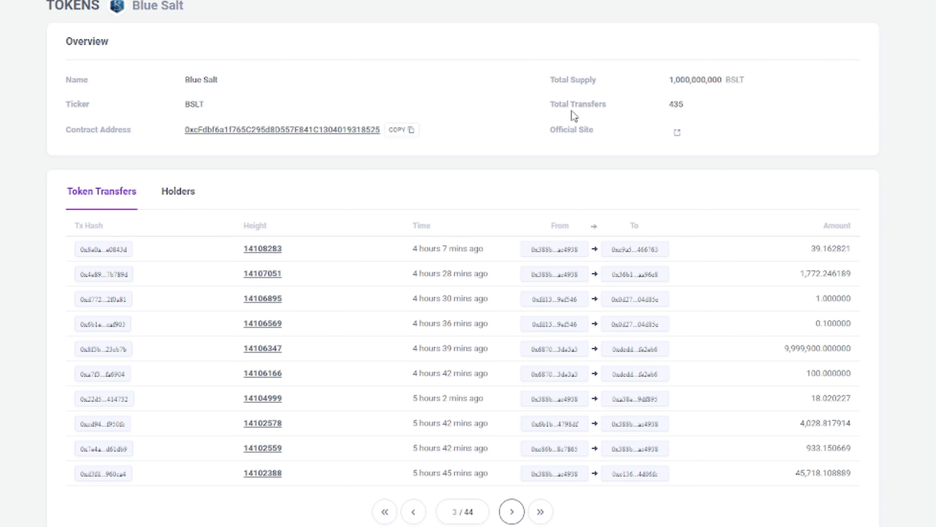
pyautogui.doubleClick(676, 104)
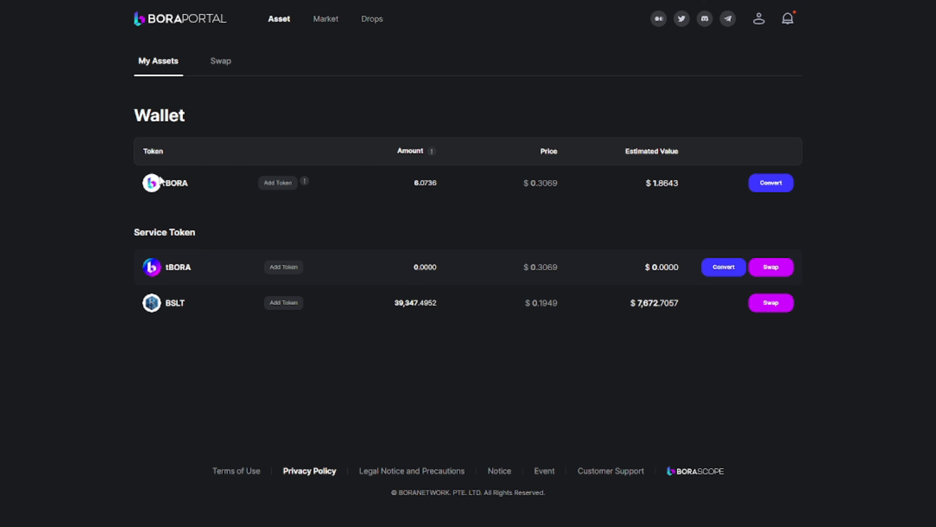
# Step: Show Blue Salt holders page 13 of 25, ranks 121 to 130
pyautogui.click(175, 303)
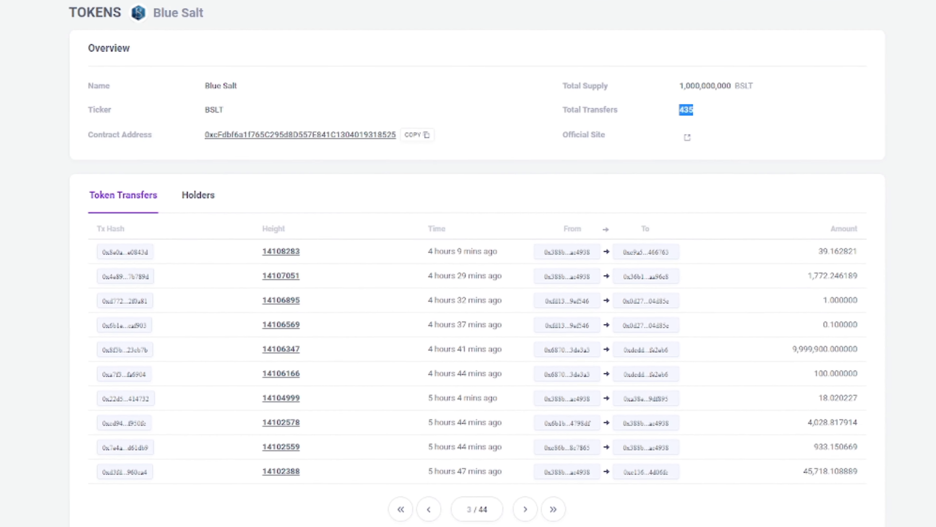
pyautogui.click(197, 195)
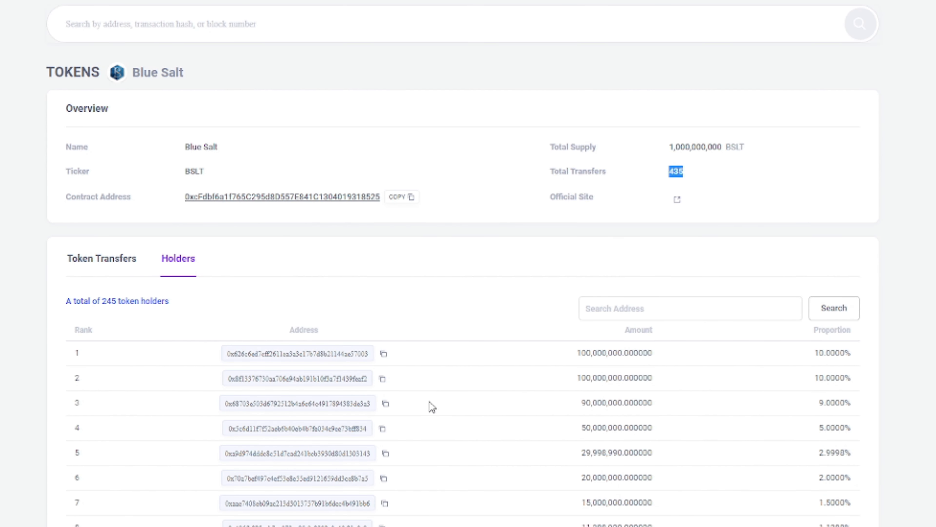
pyautogui.click(511, 511)
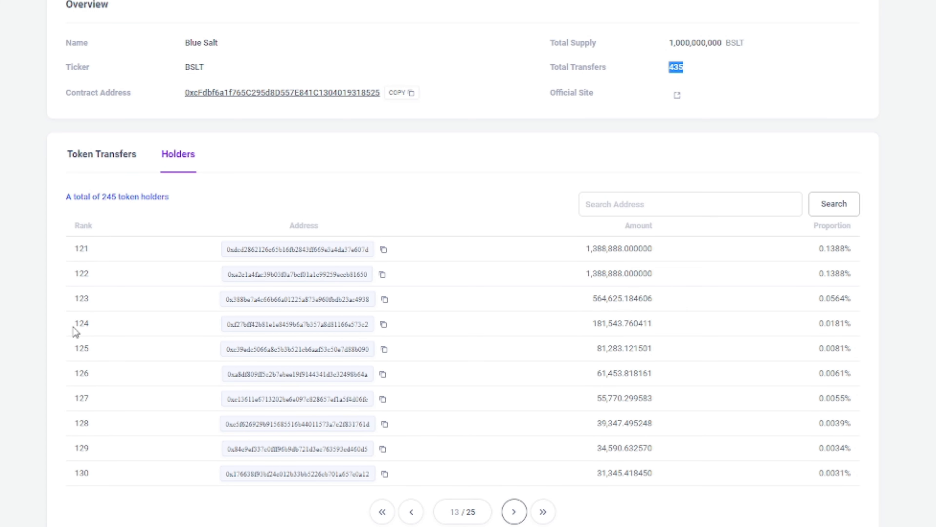
pyautogui.moveTo(645, 327)
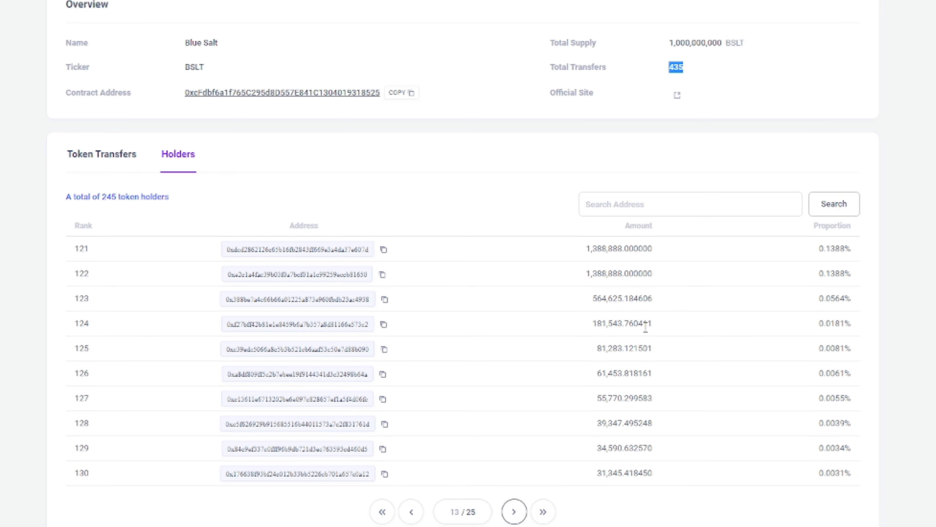
pyautogui.doubleClick(615, 322)
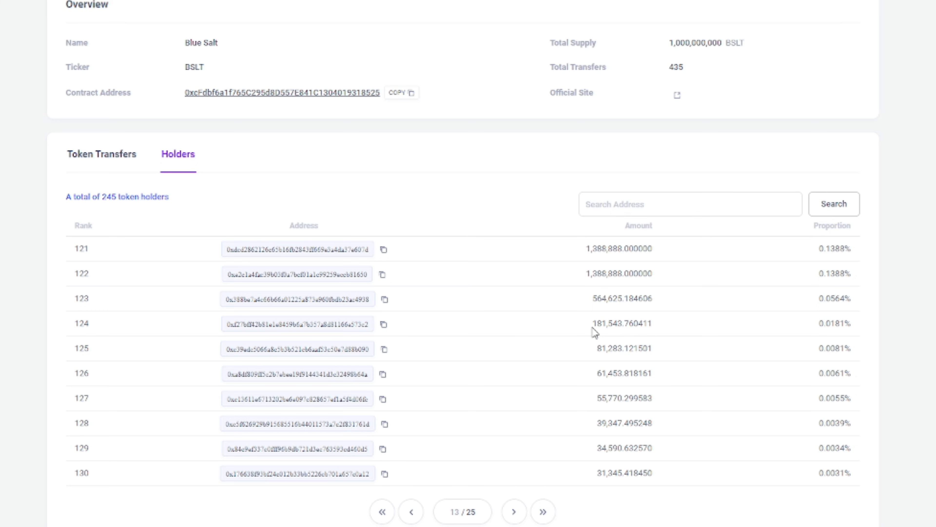
pyautogui.moveTo(606, 326)
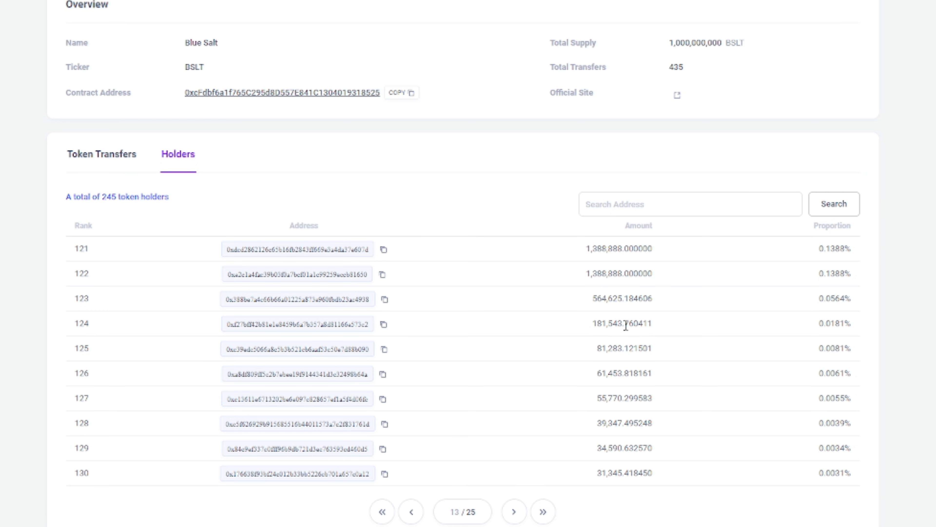
pyautogui.moveTo(652, 323)
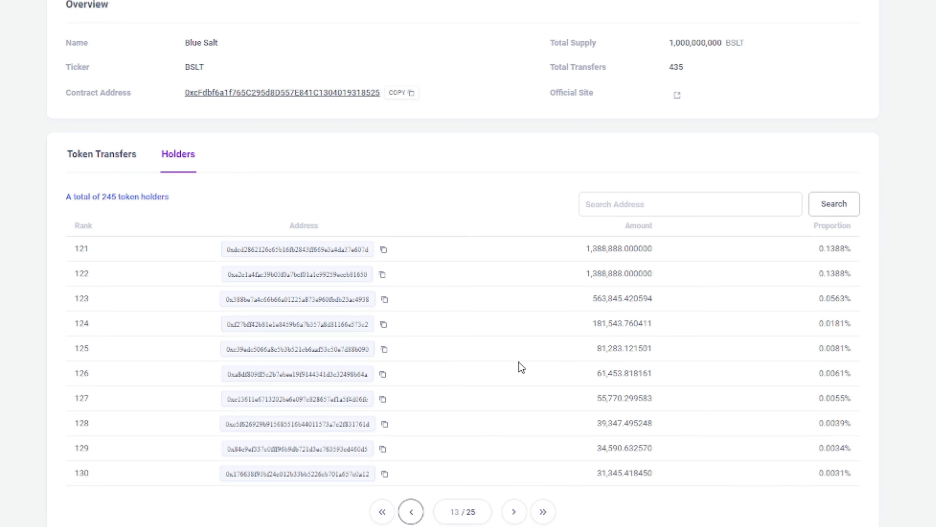
pyautogui.moveTo(513, 512)
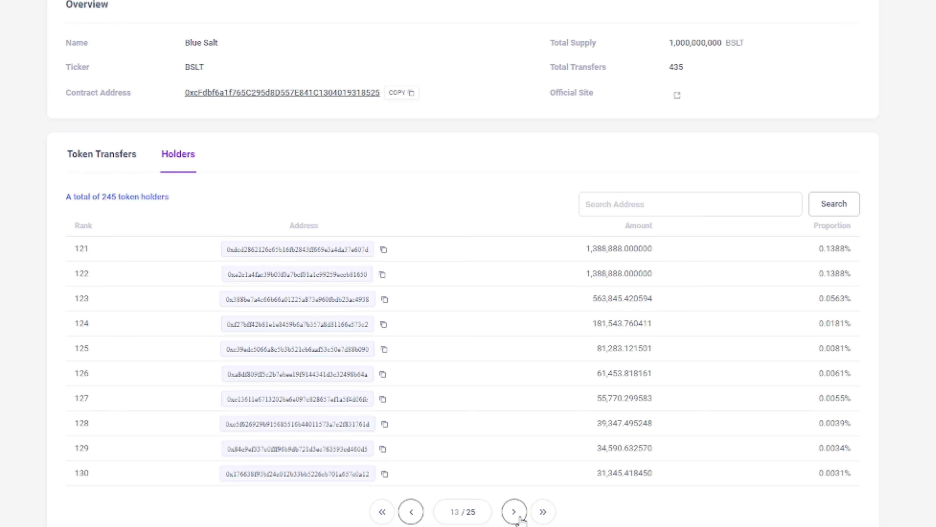
# Step: Advance the holders list to page 16 of 25, ranks 151 to 160
pyautogui.click(513, 512)
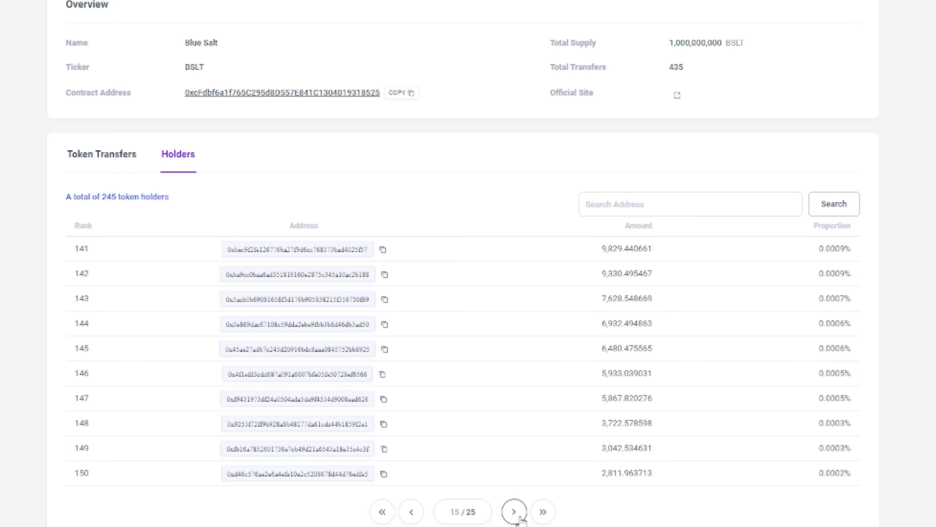
pyautogui.click(513, 512)
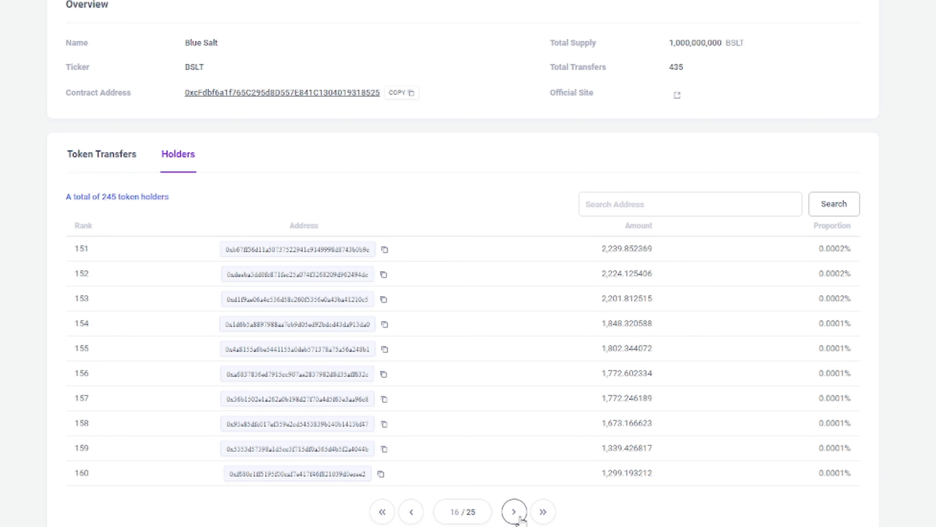
pyautogui.moveTo(614, 246)
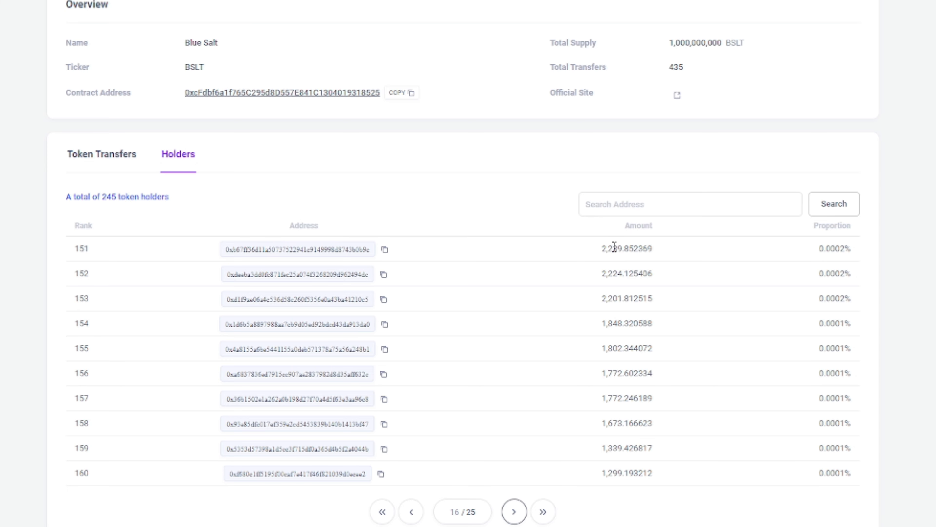
pyautogui.moveTo(639, 241)
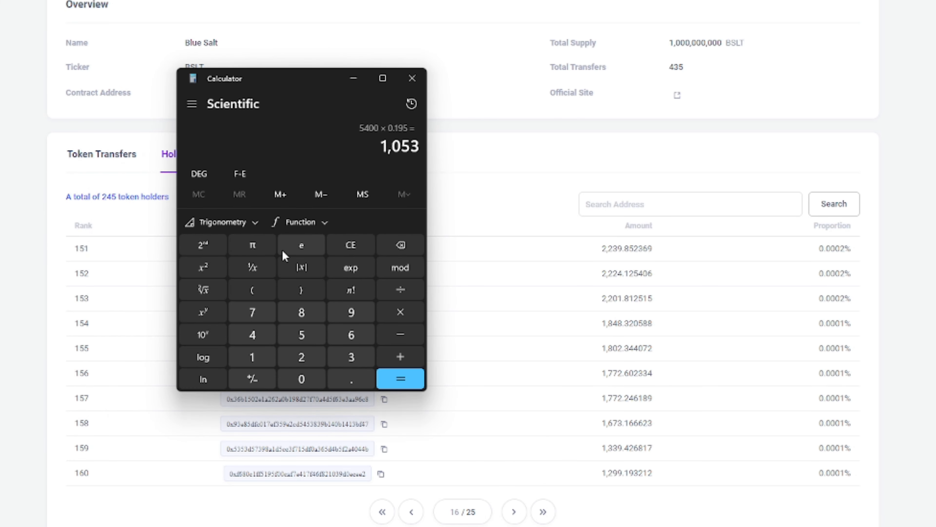
# Step: Sum the starting costs 1000 + 300 + 840 = 2,140 and minimize the calculator
pyautogui.click(351, 244)
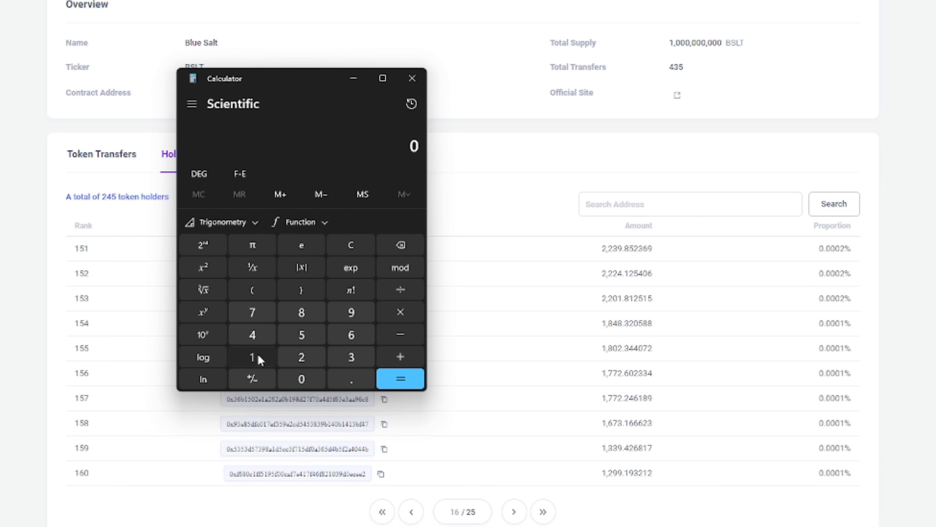
pyautogui.click(400, 356)
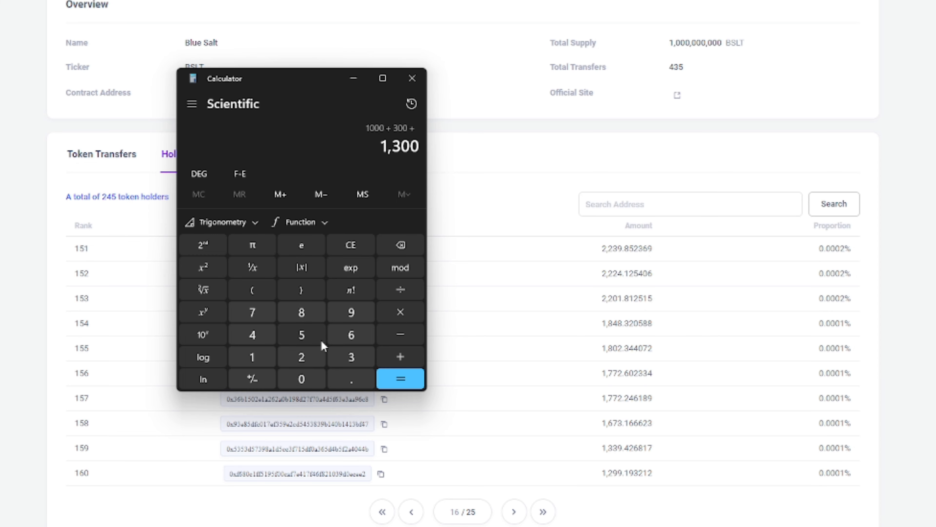
pyautogui.click(301, 379)
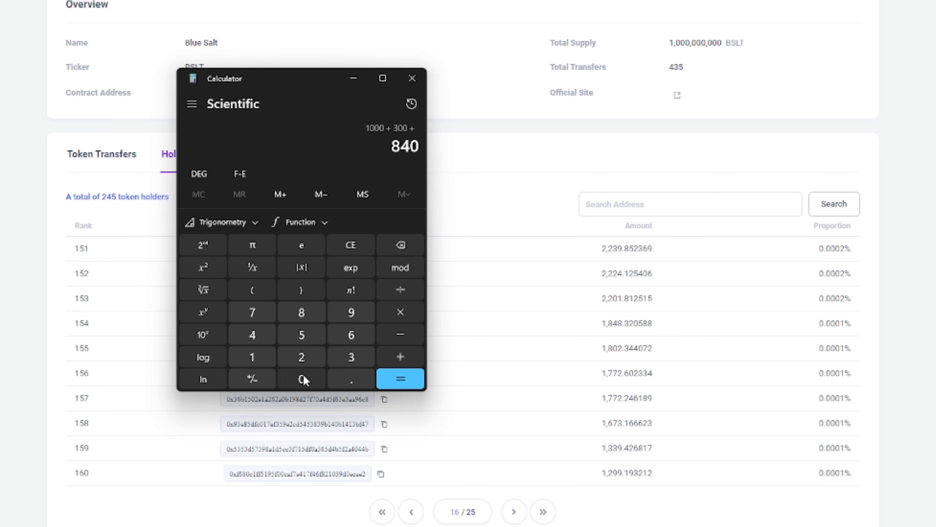
pyautogui.click(400, 378)
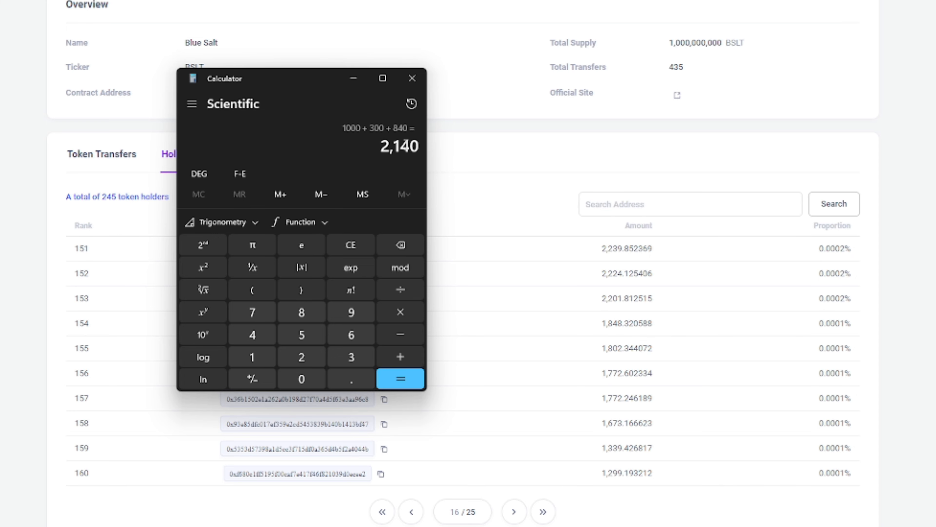
pyautogui.click(411, 78)
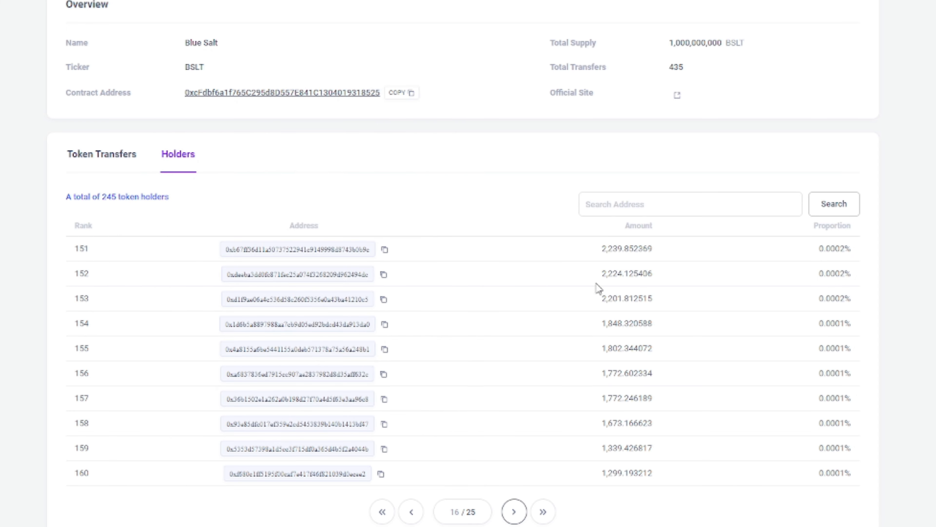
pyautogui.moveTo(631, 300)
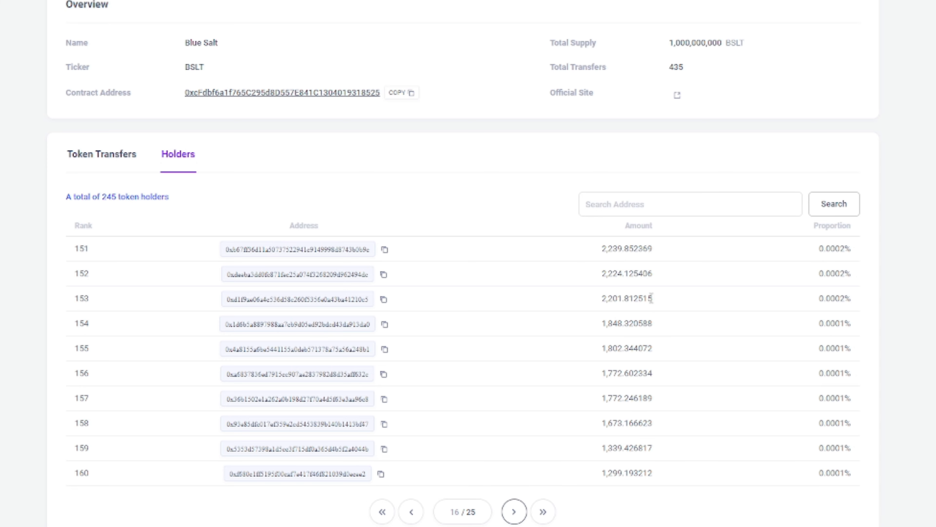
pyautogui.moveTo(627, 261)
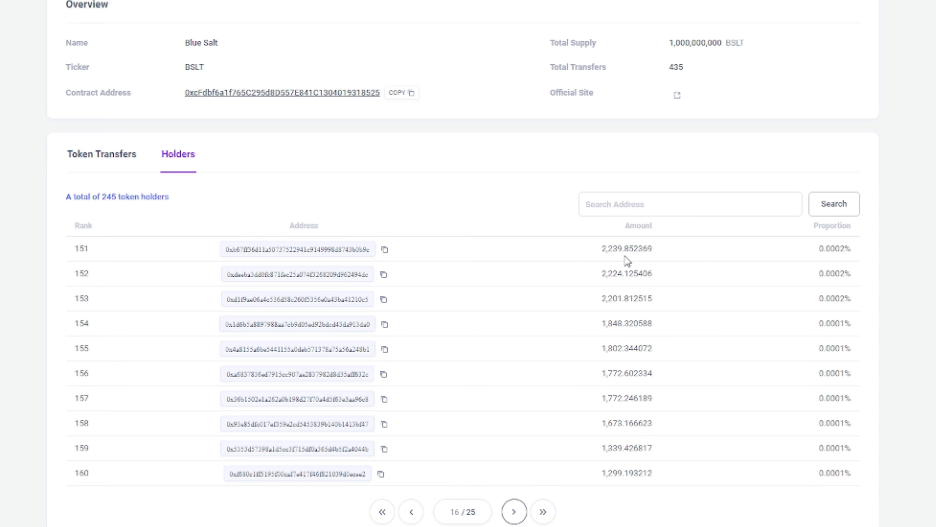
# Step: Page back from holders 141–150 to page 13 of 25, showing ranks 121–130
pyautogui.click(411, 511)
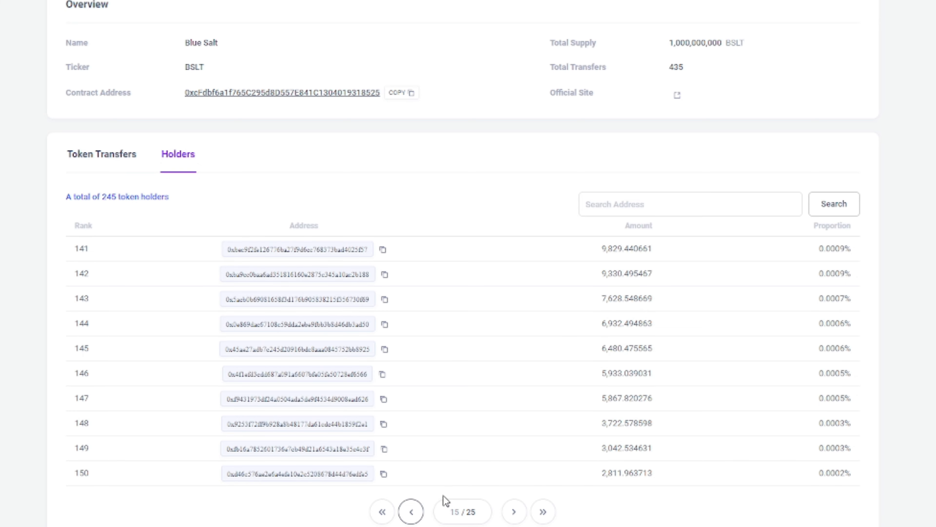
pyautogui.click(411, 511)
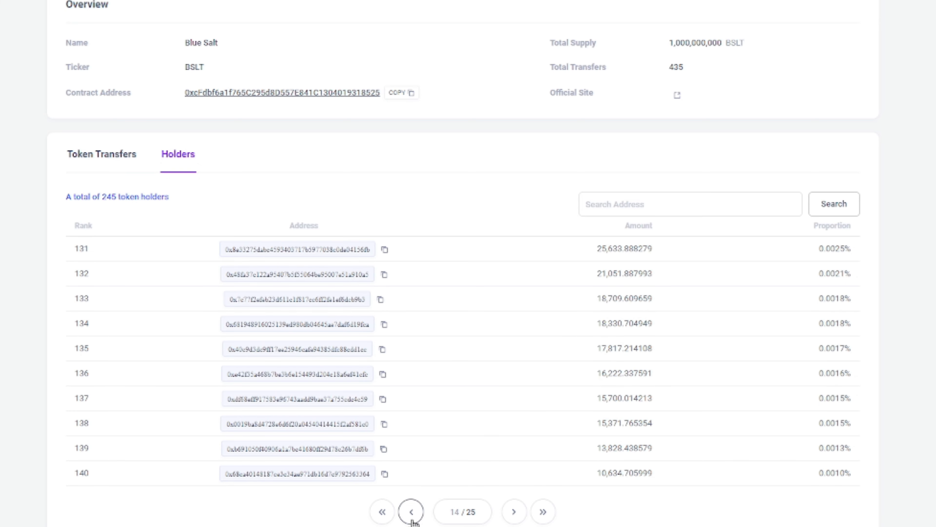
pyautogui.click(410, 512)
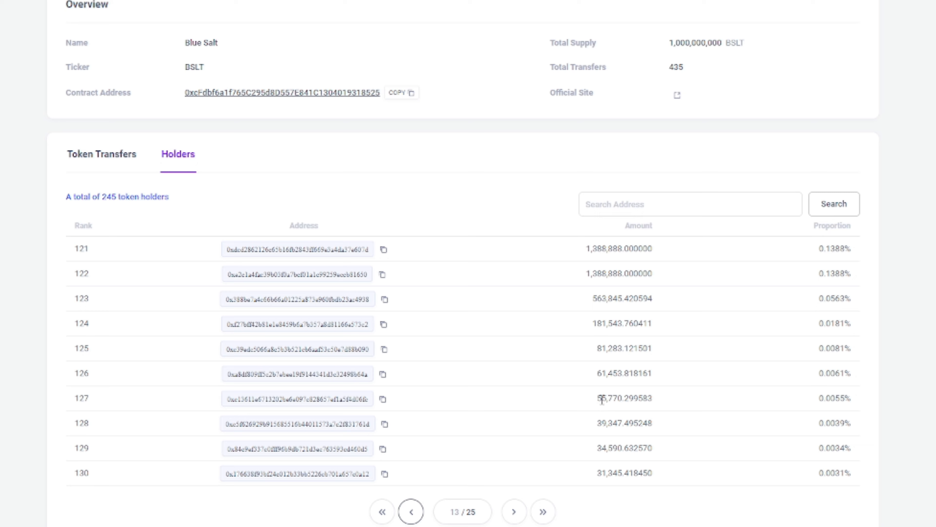
pyautogui.moveTo(601, 323)
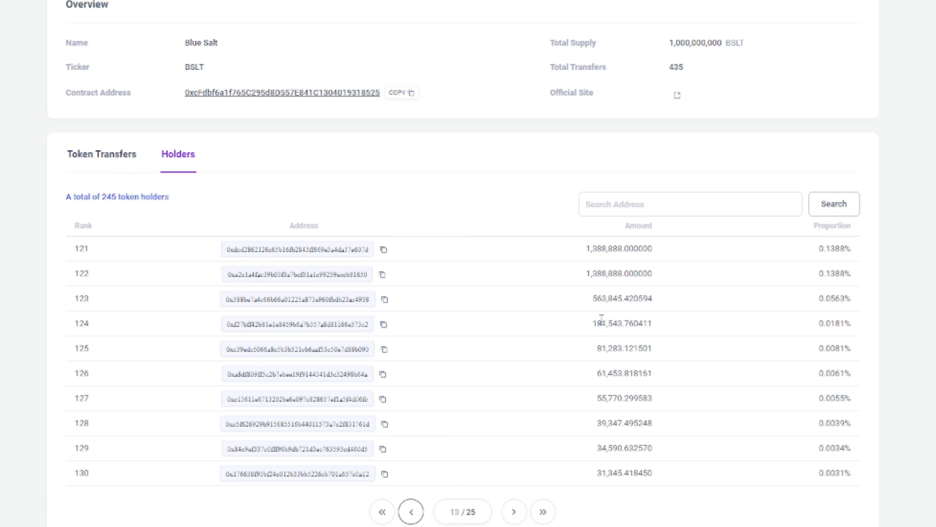